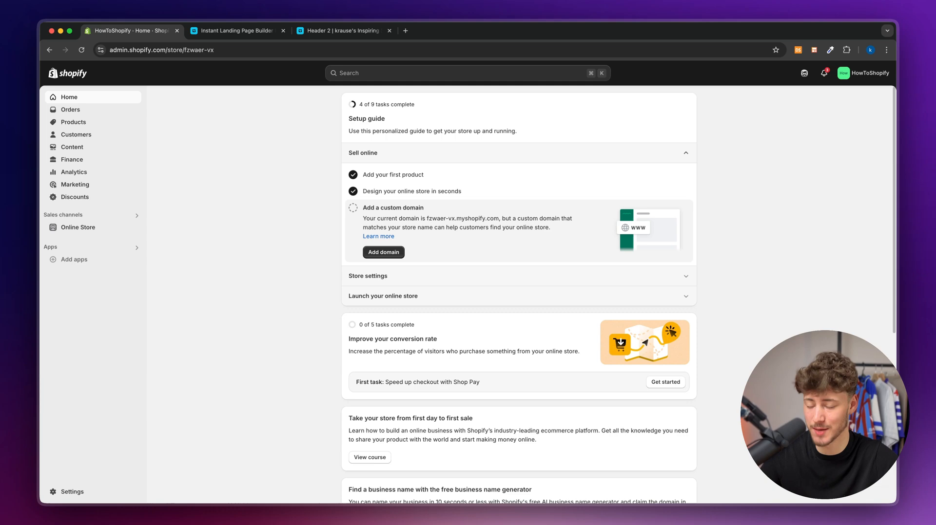
Go to Online Store > Themes and customize the current Dawn theme.
scroll("down", 3)
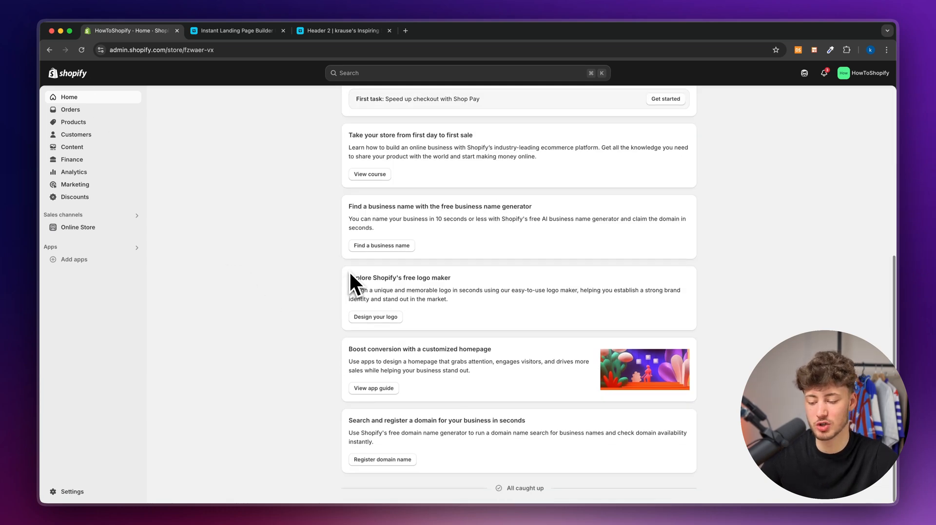
scroll("up", 3)
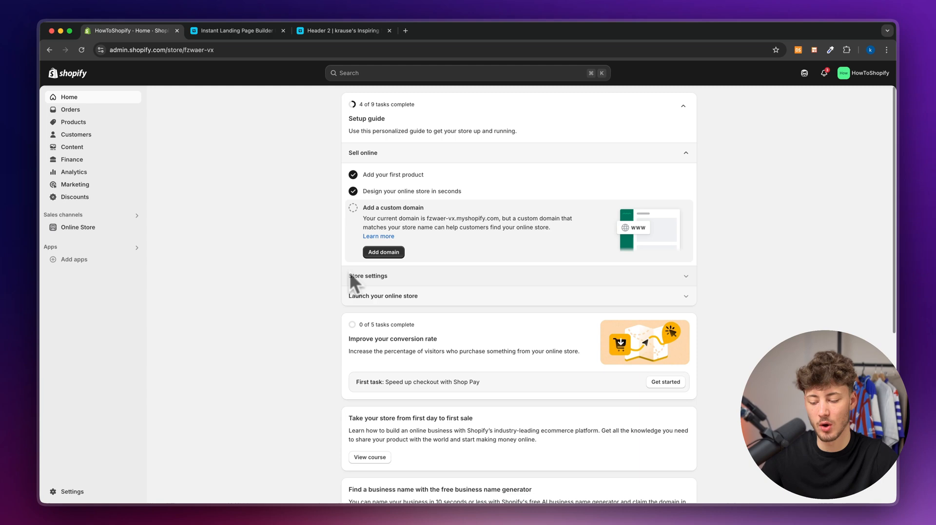
mouse_move(107, 254)
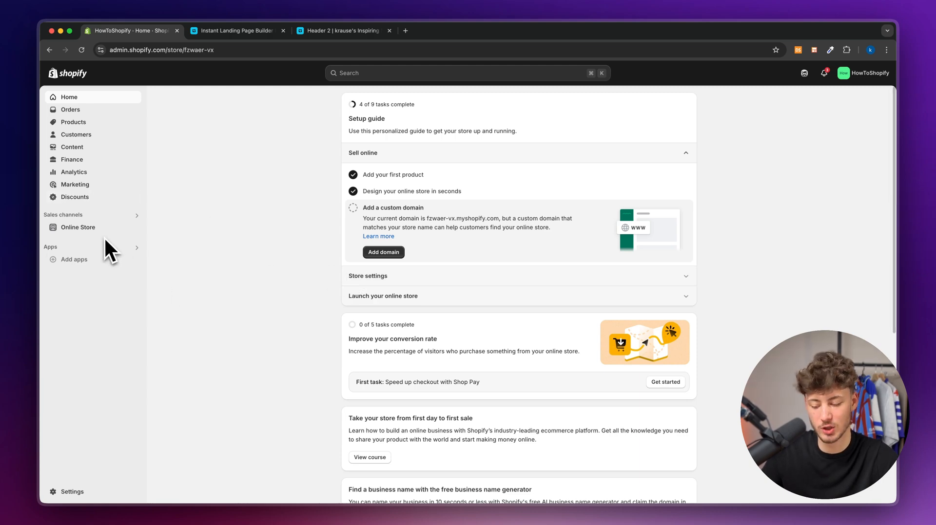
left_click(77, 228)
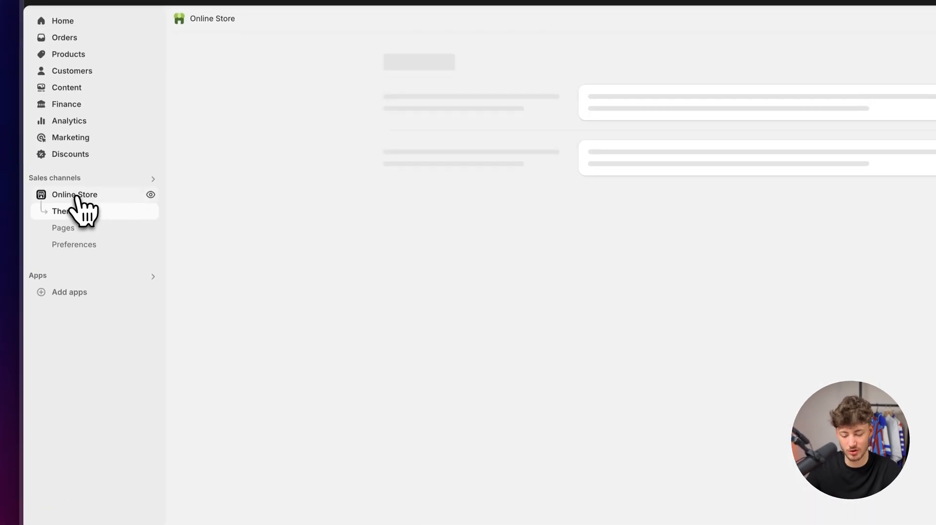
left_click(61, 210)
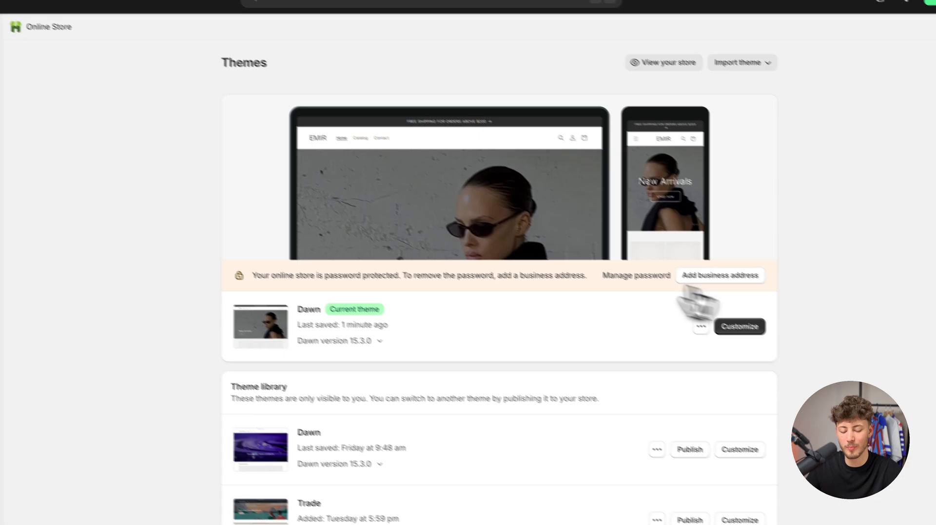
left_click(739, 326)
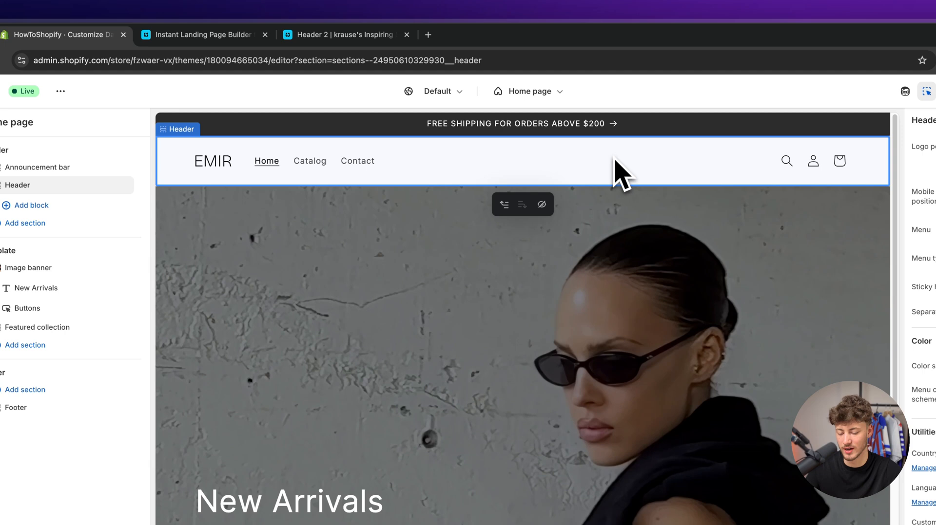
mouse_move(222, 176)
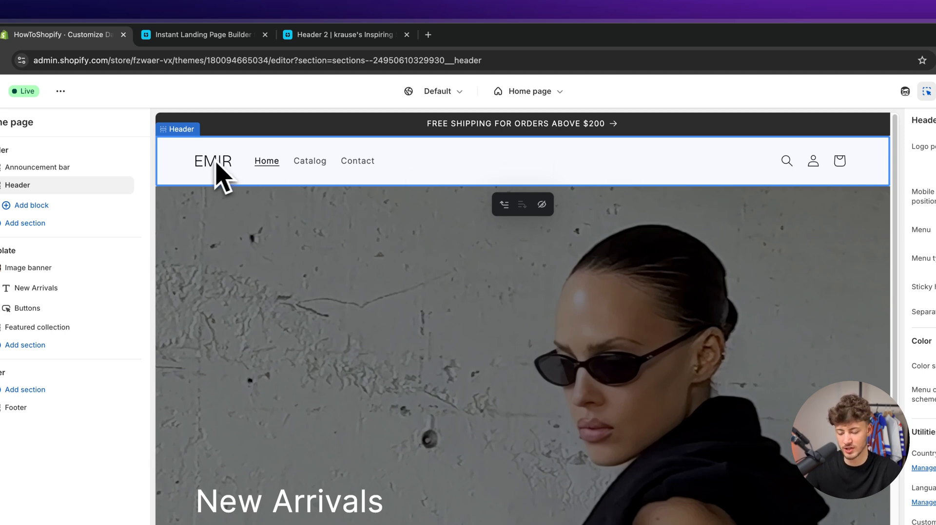
Show the Dawn theme settings list with Logo, Colors, Typography and Layout.
left_click(38, 150)
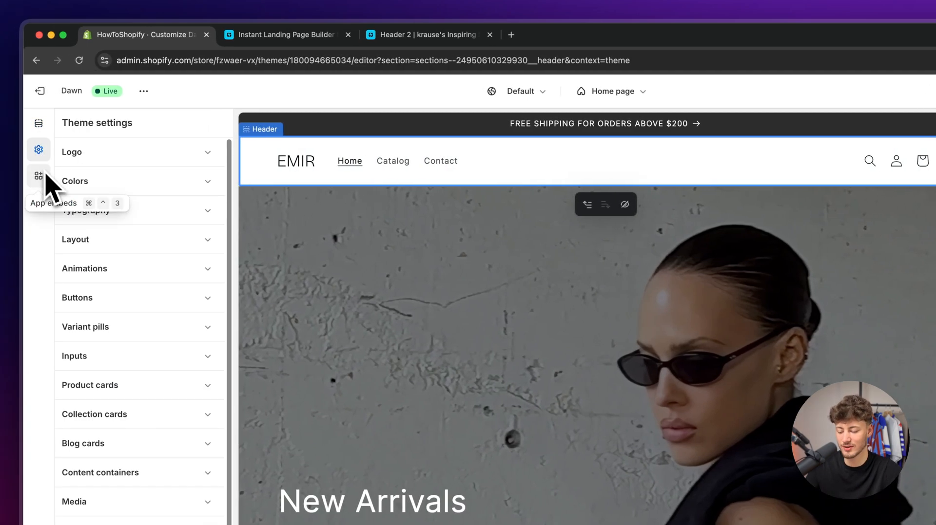
mouse_move(87, 159)
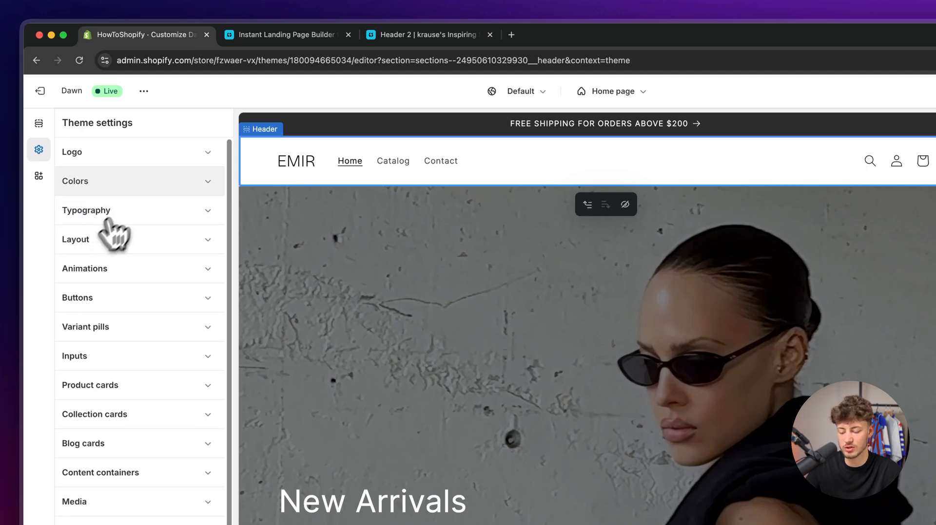
mouse_move(149, 218)
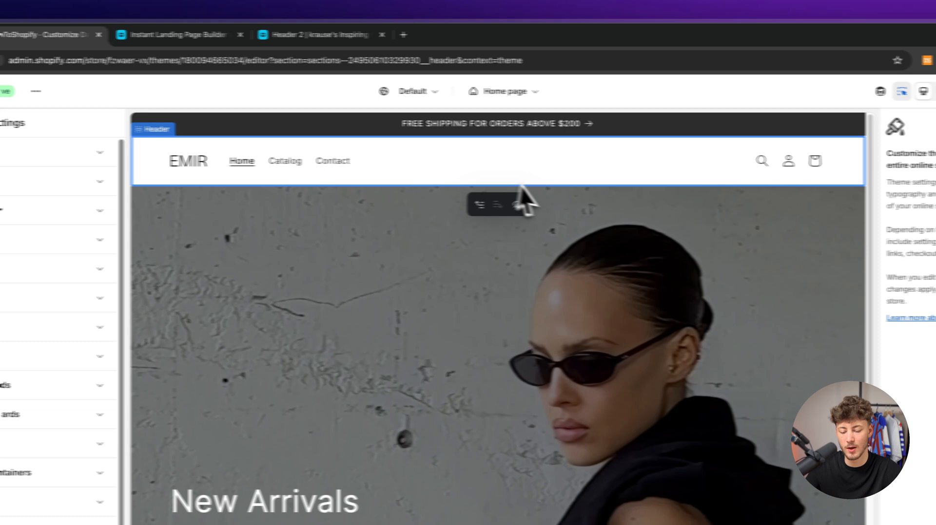
Try Mega menu and Drawer as the header menu type, then settle on Dropdown.
left_click(154, 129)
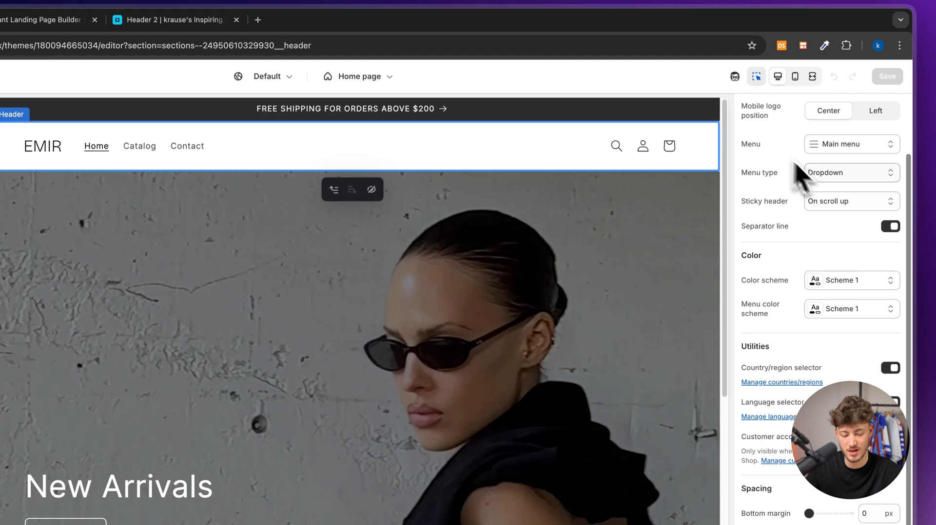
left_click(850, 172)
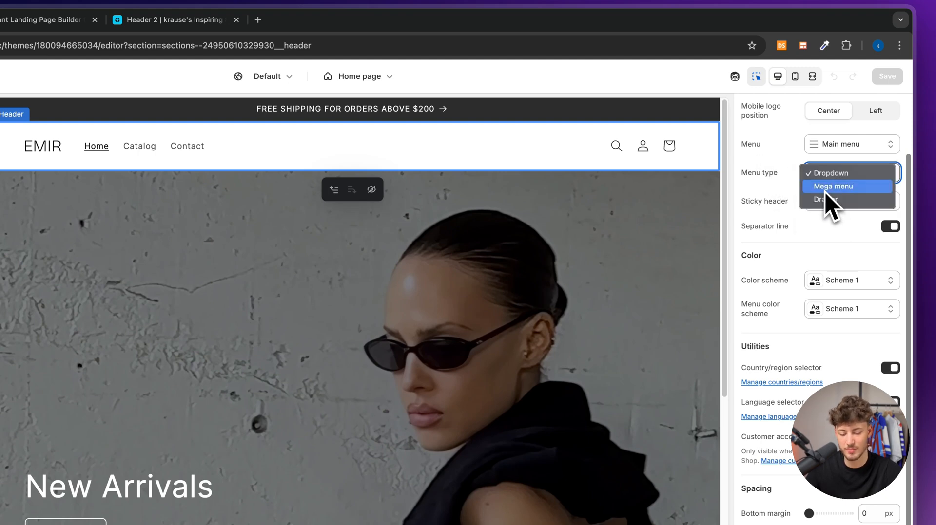
left_click(833, 186)
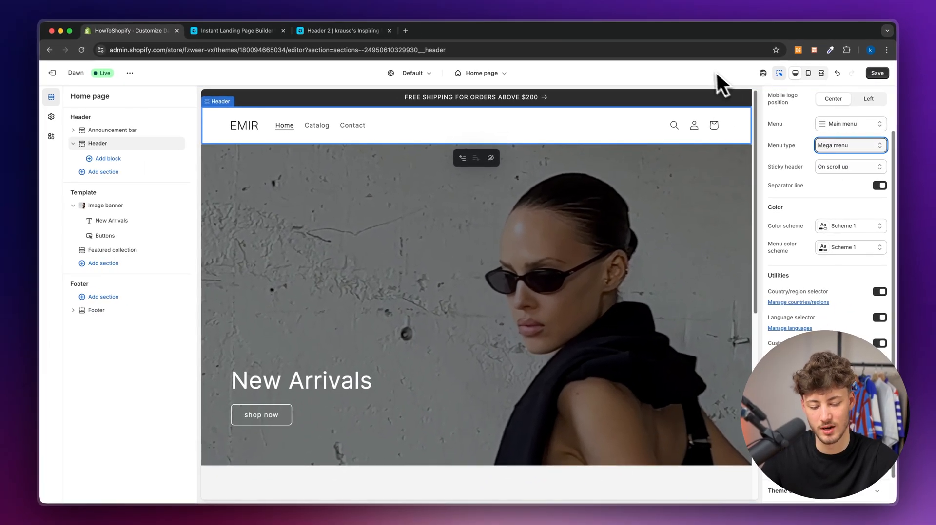
left_click(849, 145)
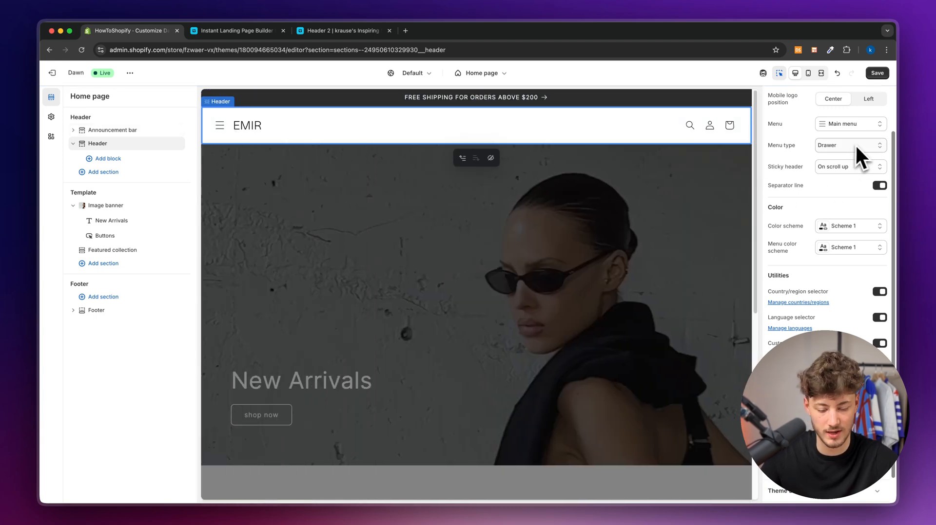
left_click(849, 145)
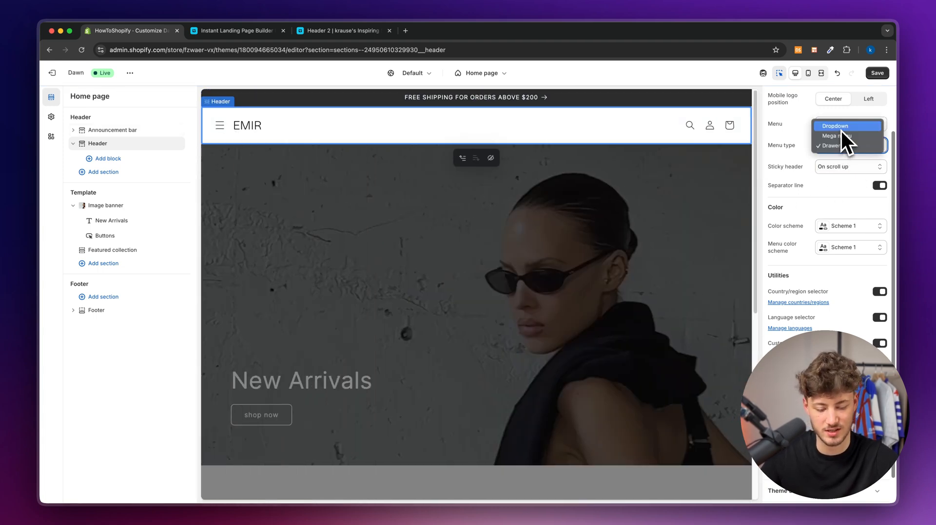
left_click(834, 126)
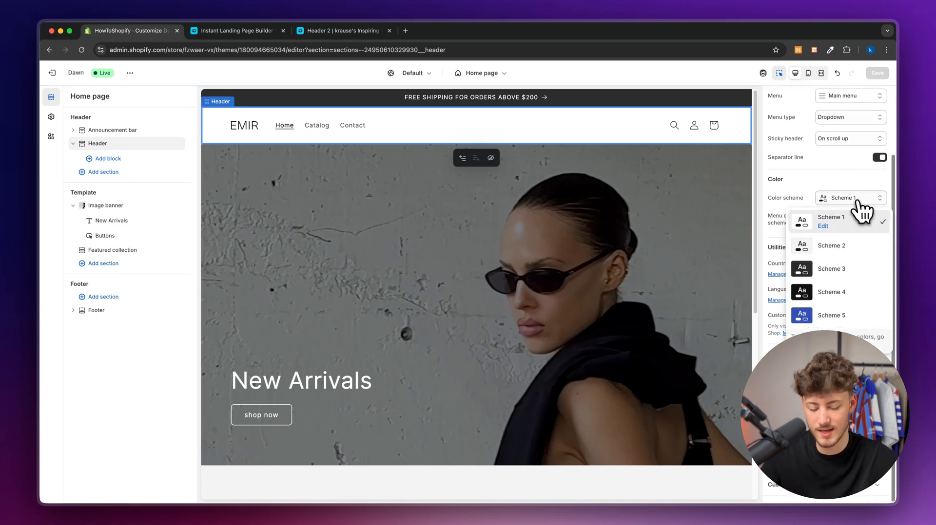
Set the header color scheme to Scheme 3, then to the blue Scheme 5.
left_click(830, 268)
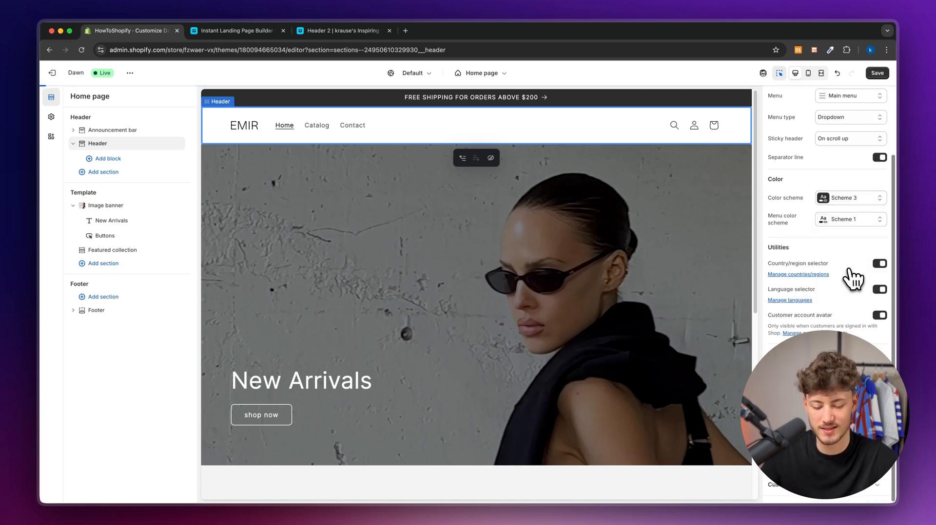
left_click(848, 198)
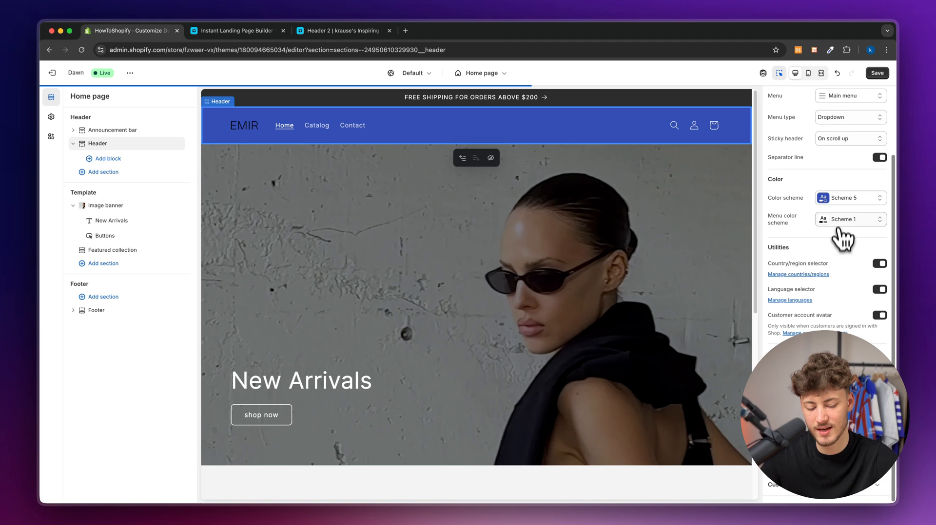
mouse_move(833, 247)
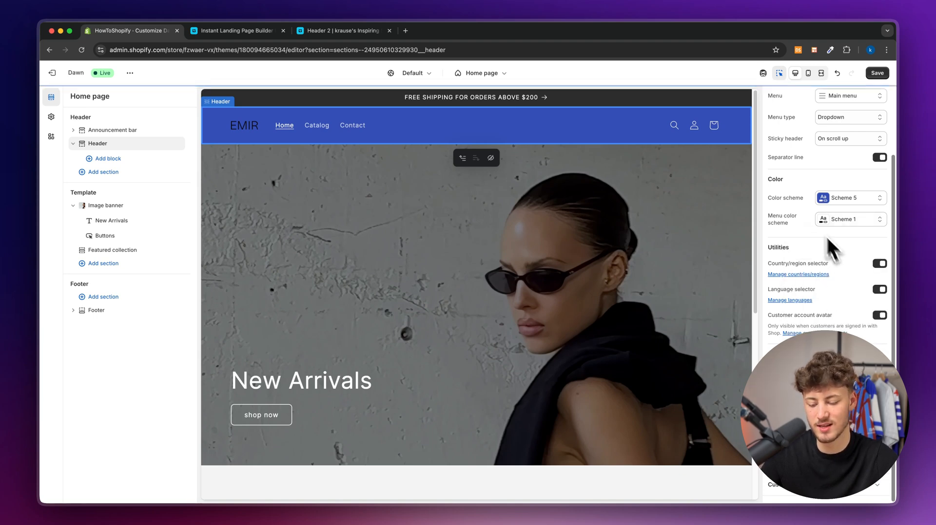
left_click(850, 197)
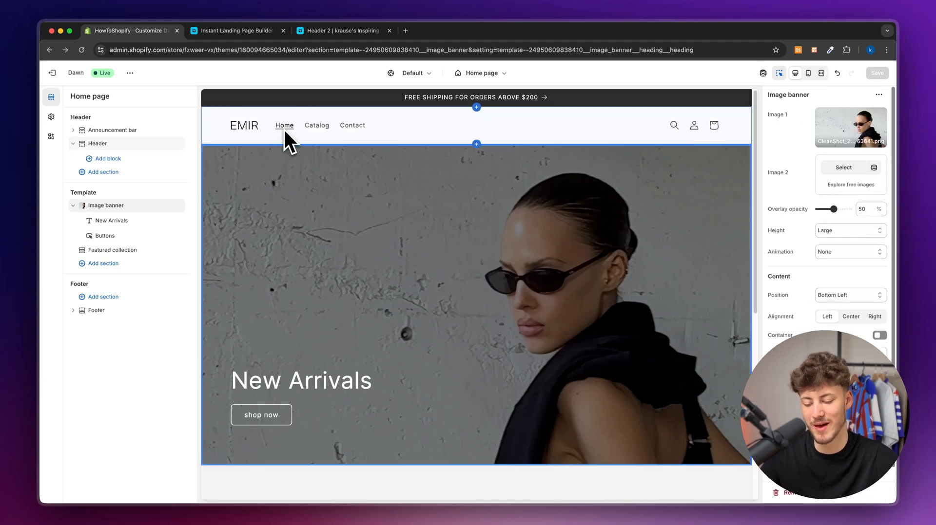
Select the Header section and view the Main menu items Home, Catalog and Contact.
left_click(475, 125)
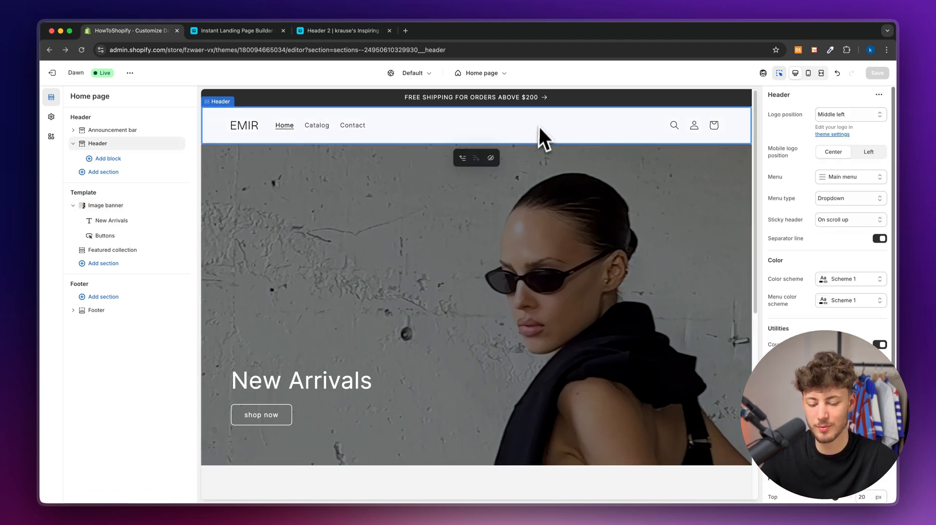
mouse_move(793, 197)
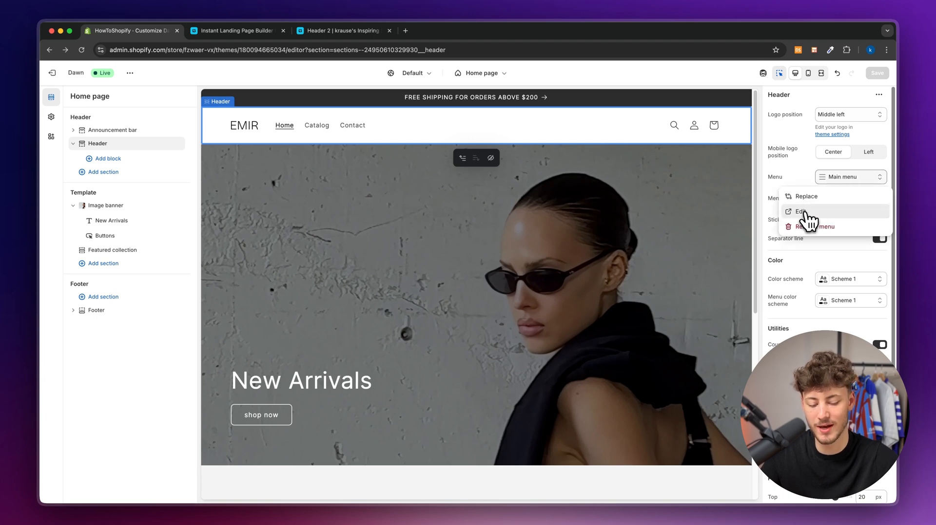
left_click(800, 212)
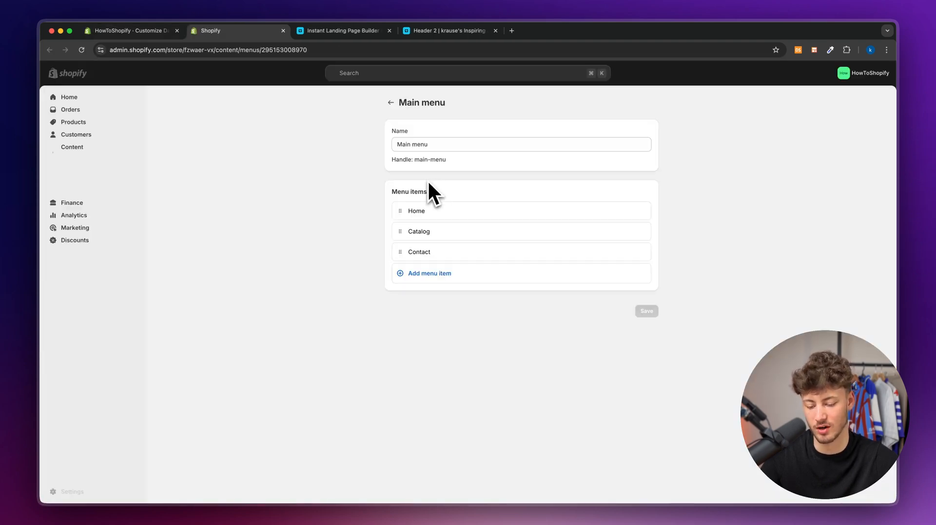
left_click(72, 147)
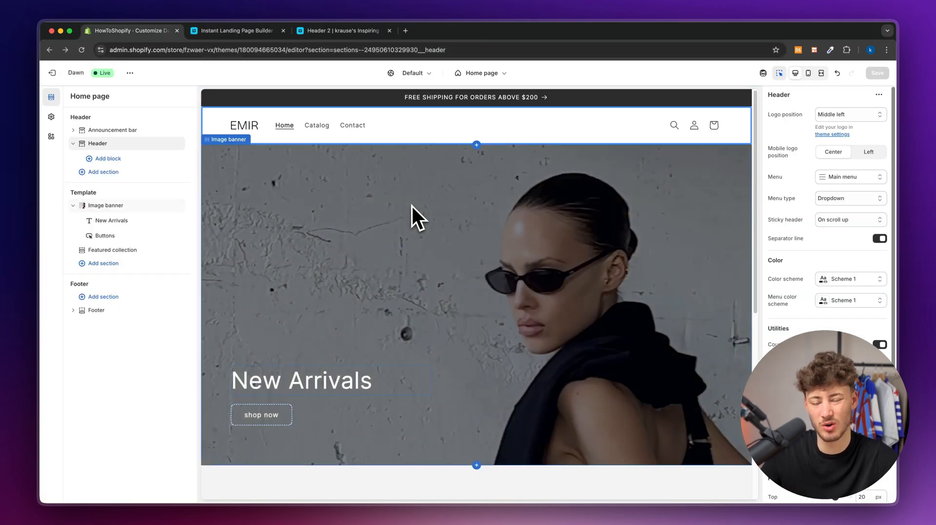
Switch to Instant's Header 2 page, select its Container layer, and open insert options.
left_click(478, 125)
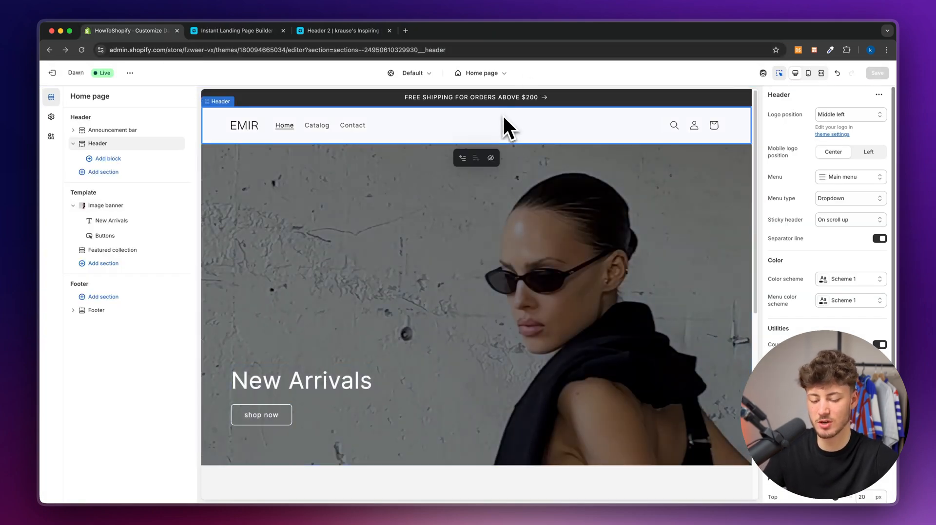
mouse_move(495, 128)
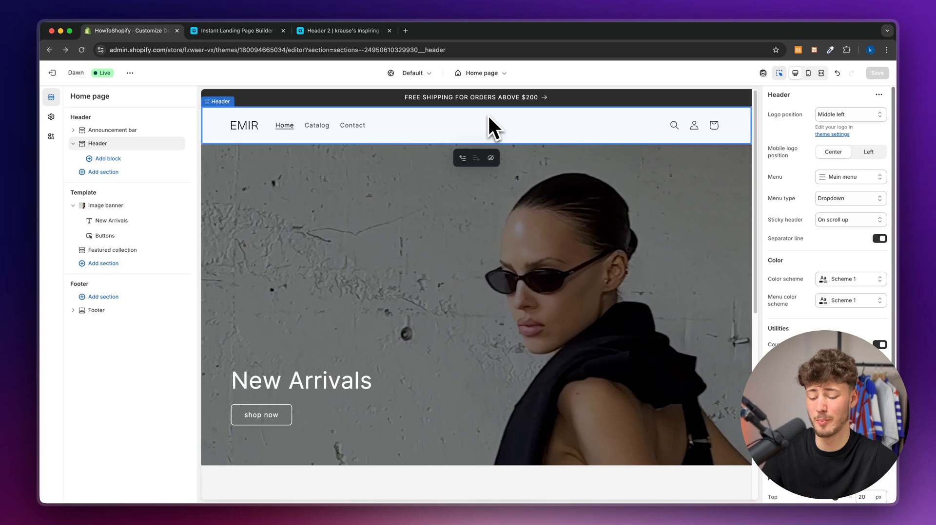
mouse_move(511, 149)
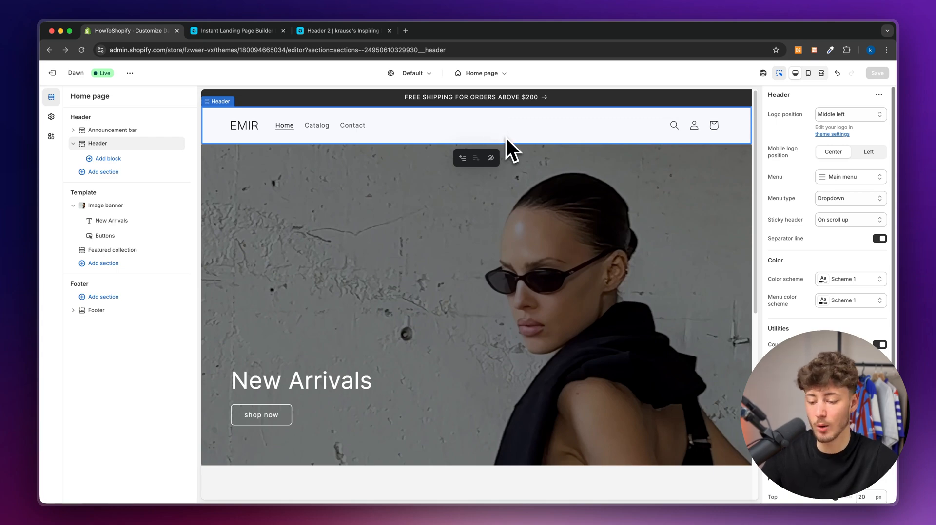
mouse_move(232, 57)
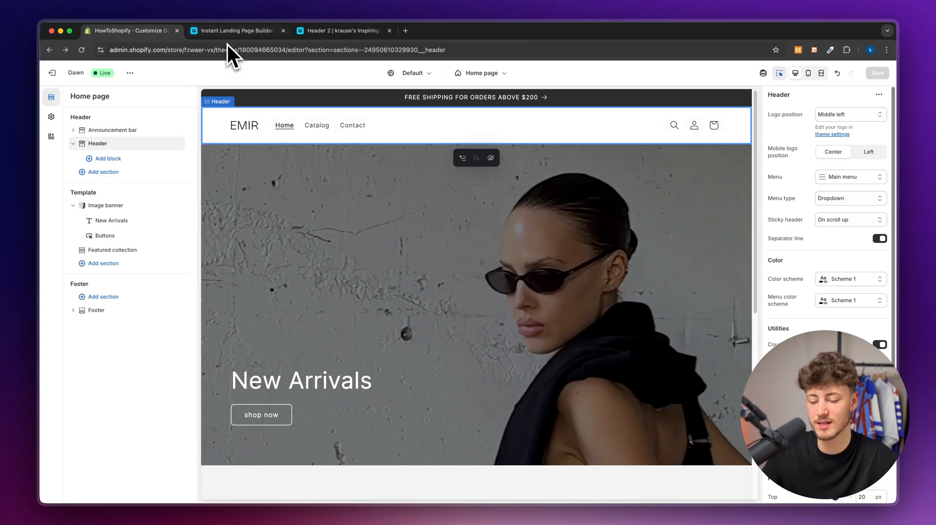
left_click(236, 31)
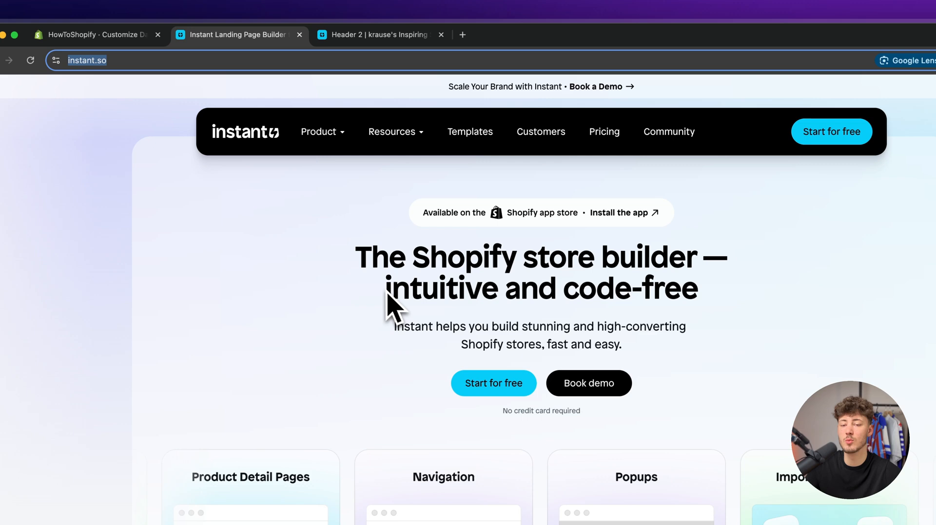
left_click(379, 34)
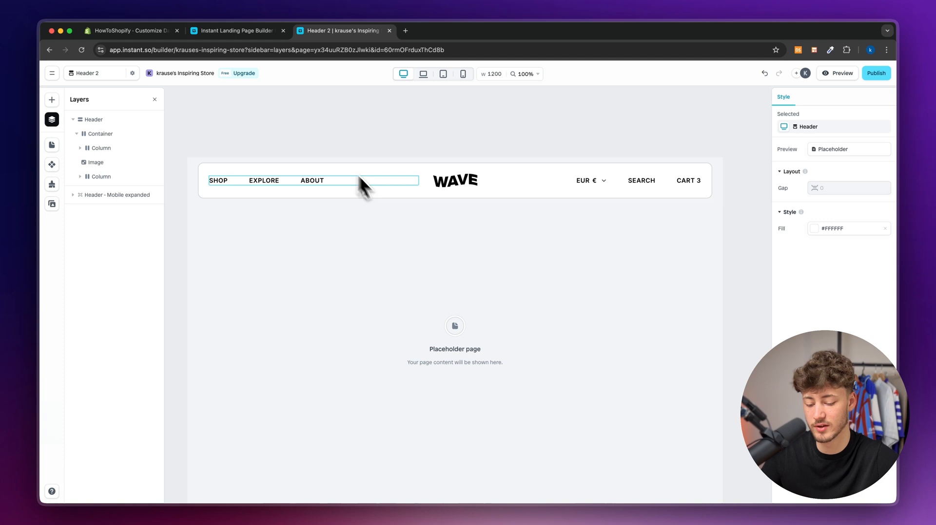
left_click(101, 133)
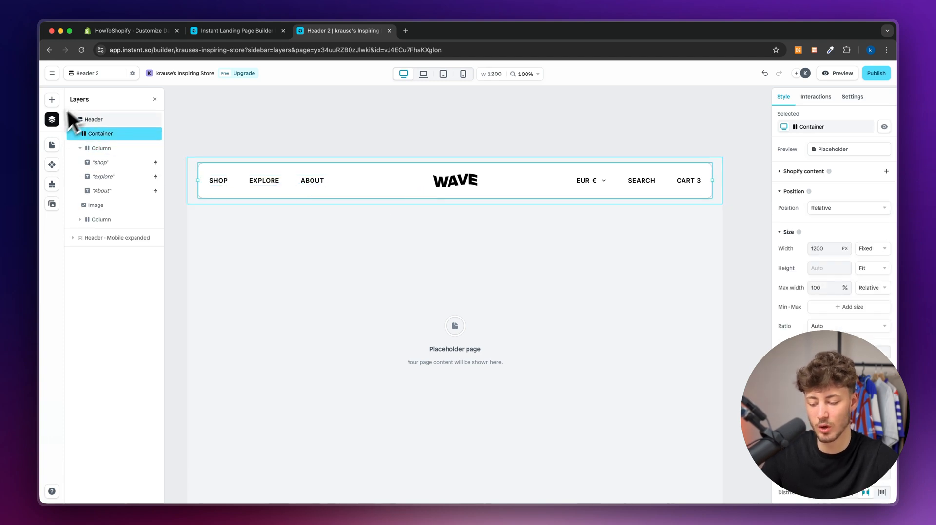
left_click(52, 100)
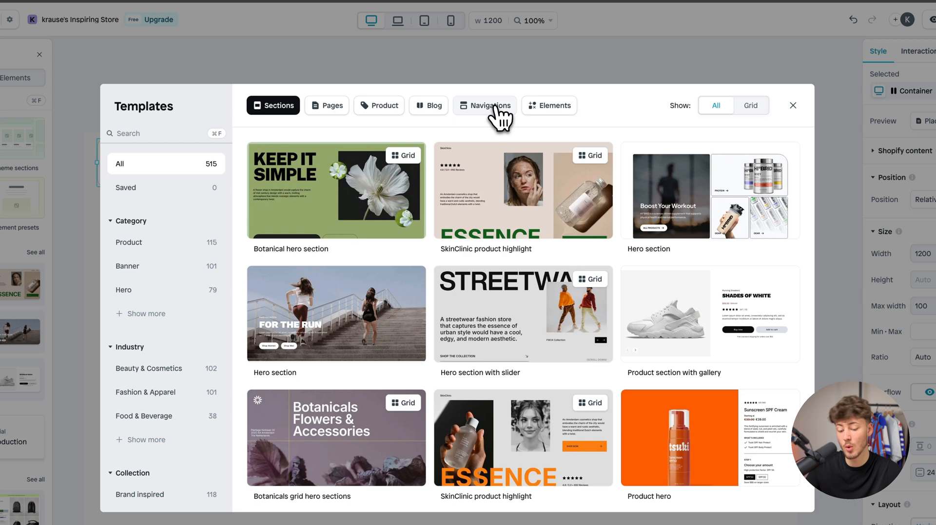
Filter templates to Navigations and insert the Aelora navigation header.
left_click(489, 106)
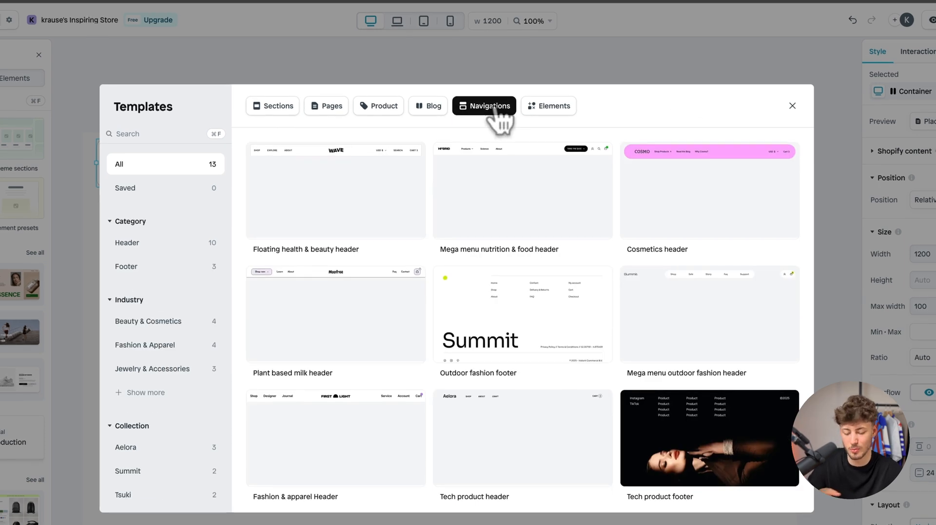
scroll("down", 3)
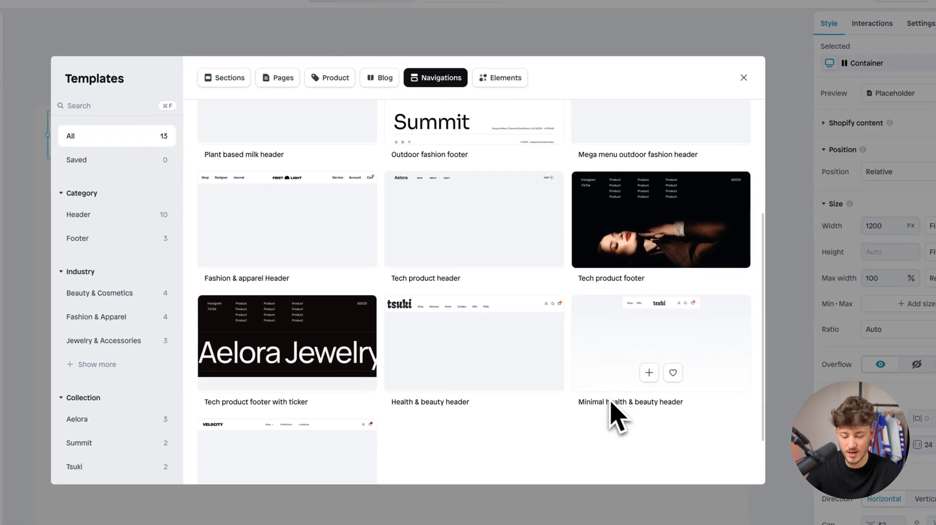
left_click(648, 372)
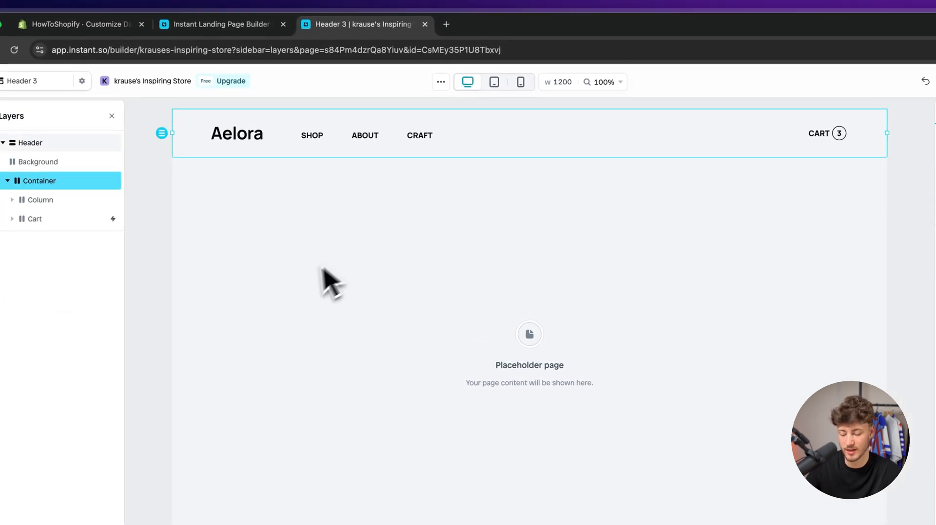
Reopen the full template library and filter it to Navigations.
left_click(39, 77)
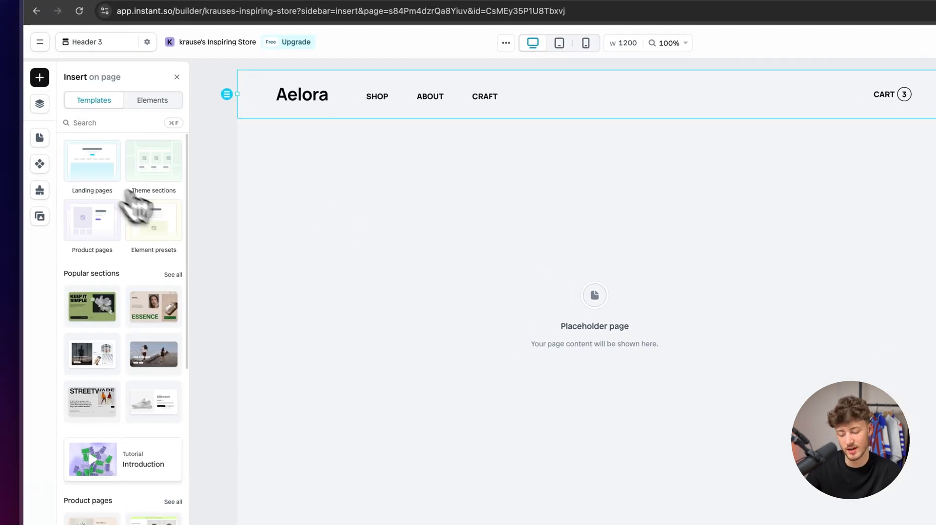
left_click(173, 275)
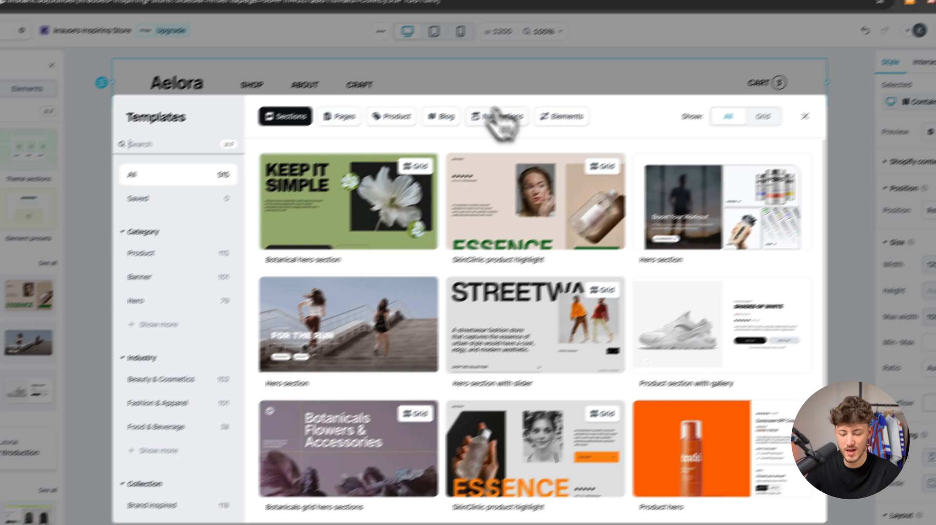
left_click(497, 116)
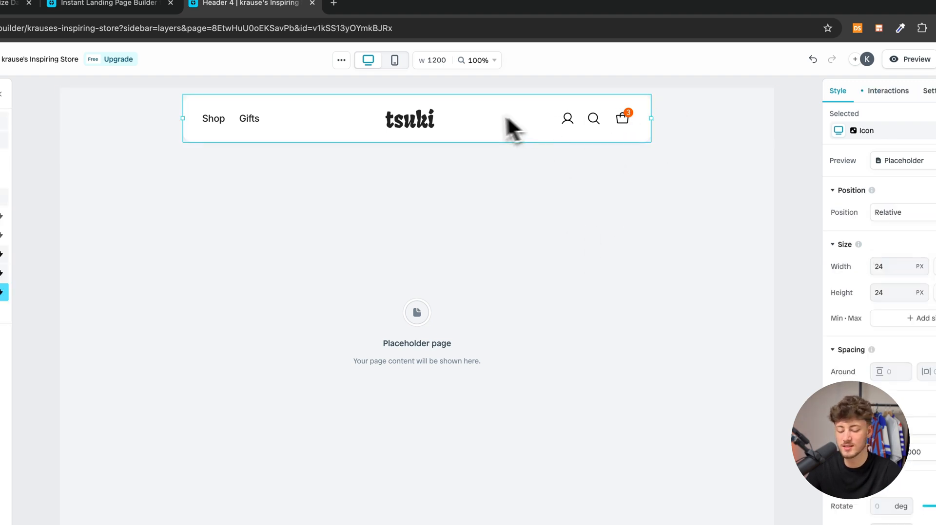
Select the inserted Minimal health & beauty tsuki header on the Header 4 canvas.
left_click(417, 127)
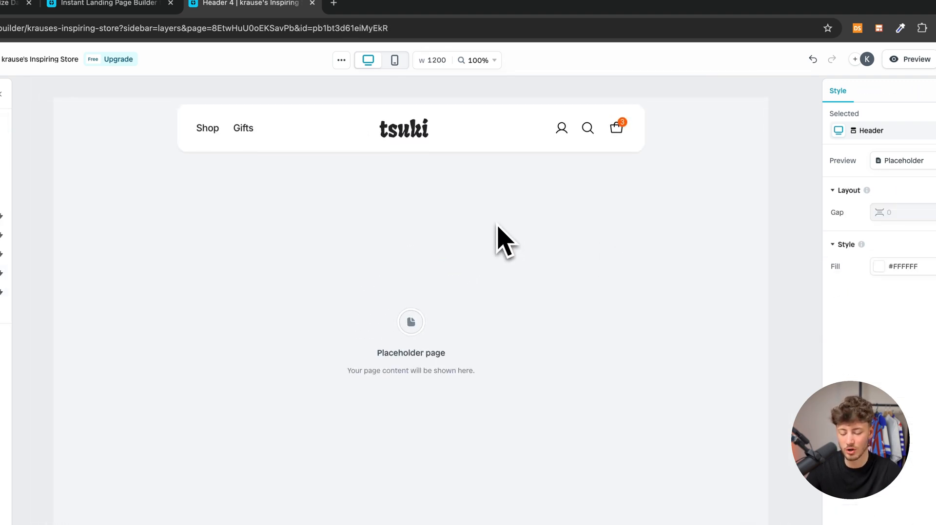